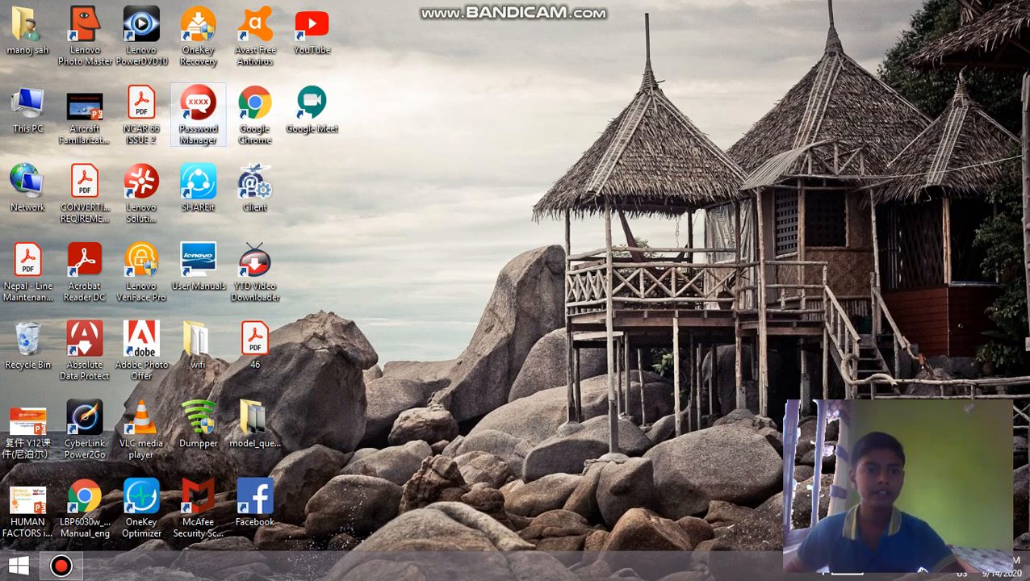
Launch Chrome and go to classroom.google.com from the new tab page shortcut
click(254, 105)
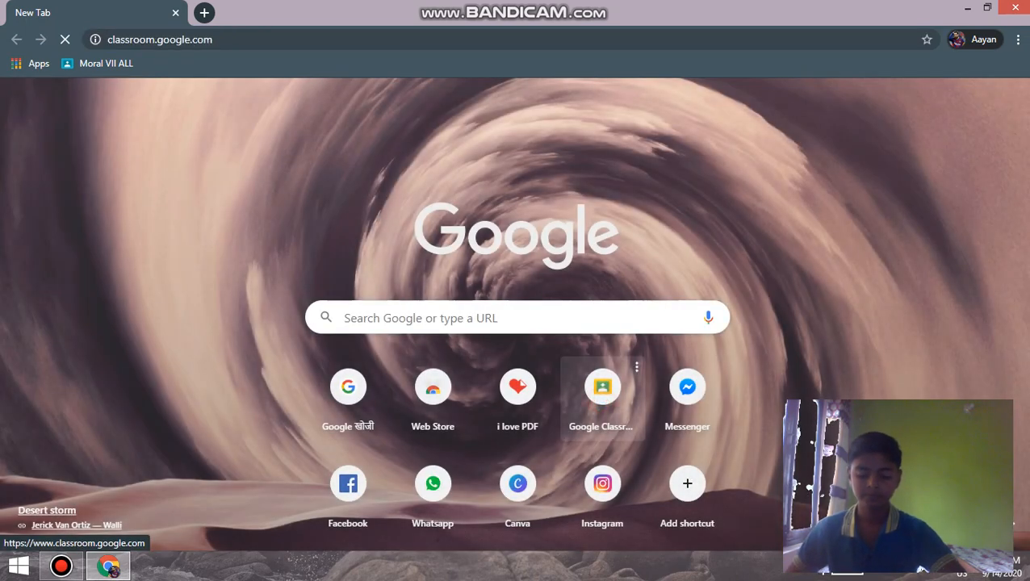
click(602, 387)
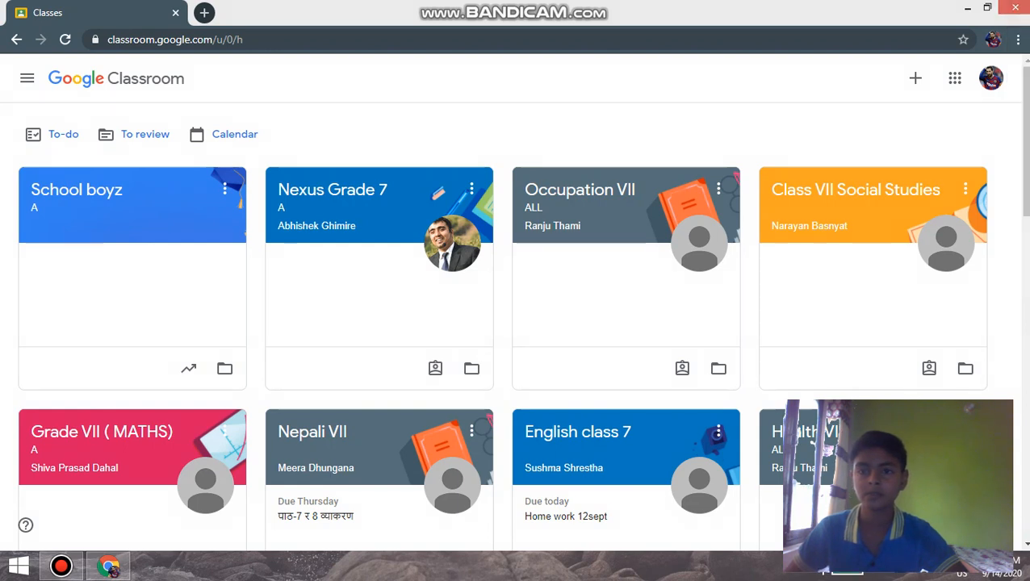
Choose Create class and acknowledge the school-use notice to reach the class form
click(915, 77)
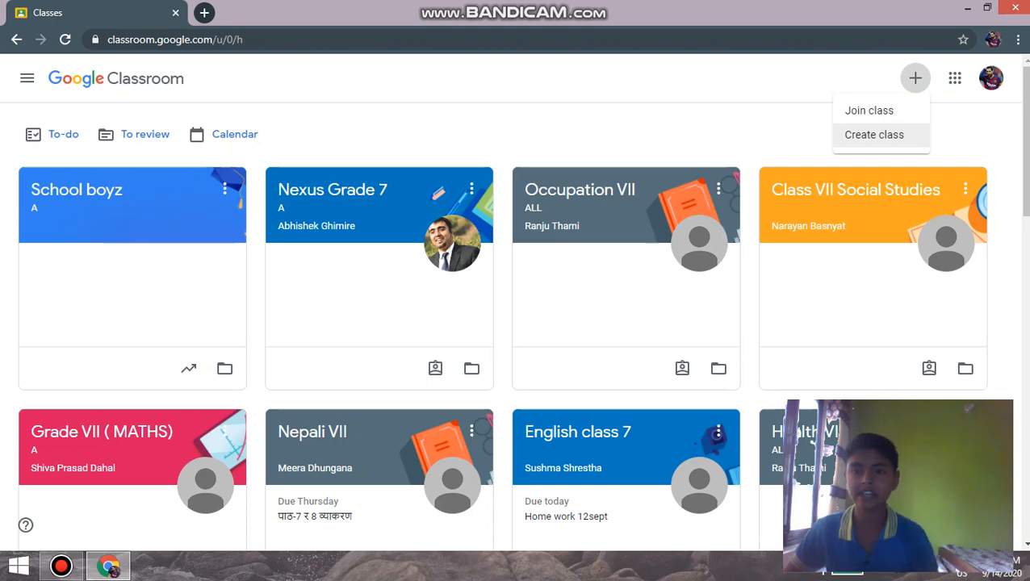
click(874, 134)
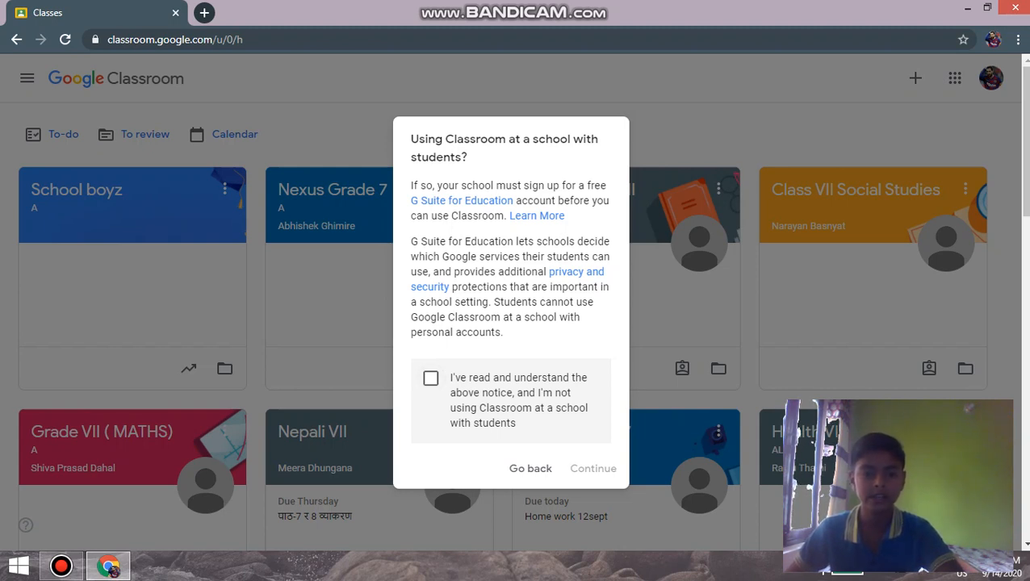
click(430, 378)
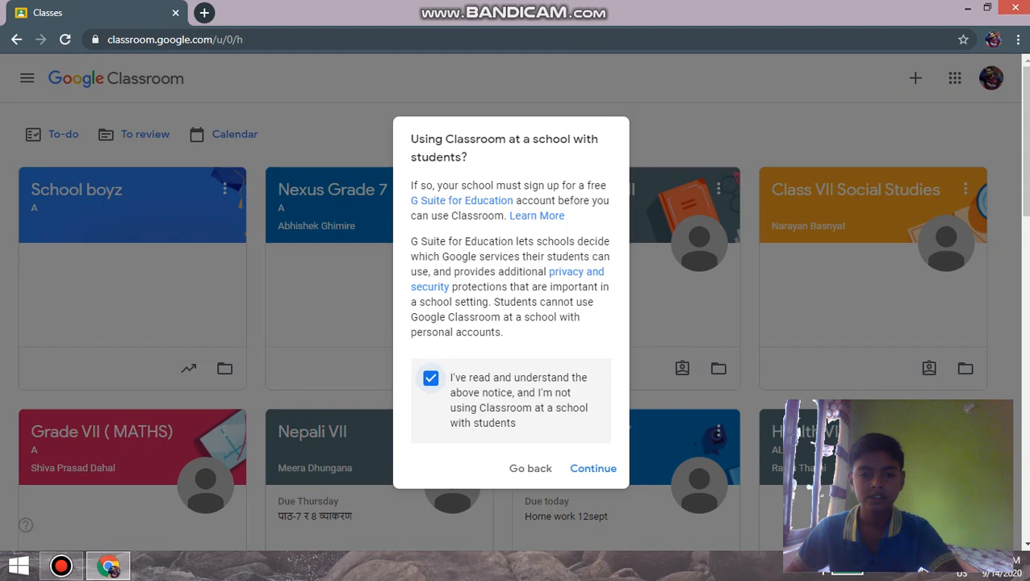
click(593, 468)
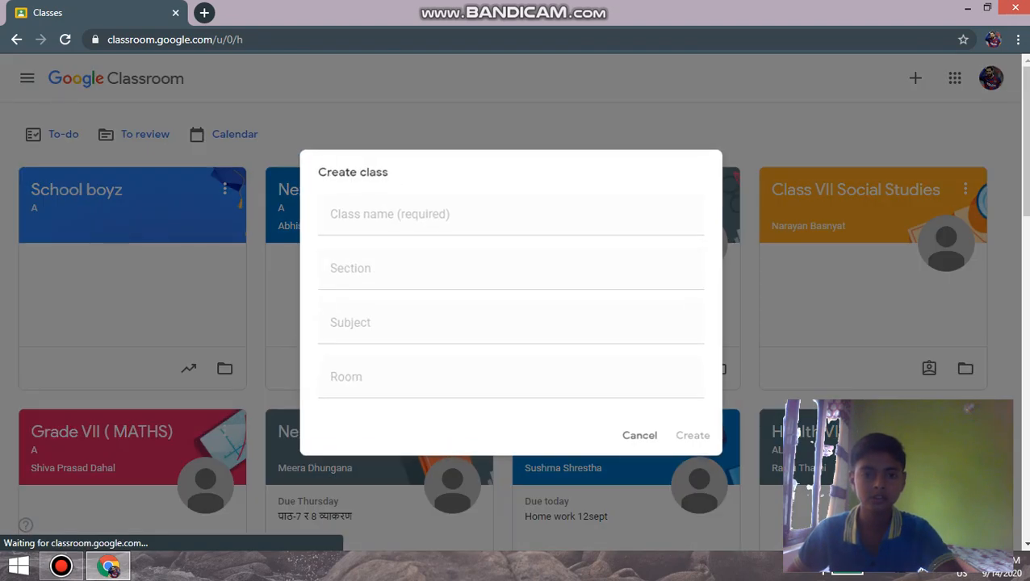
click(510, 214)
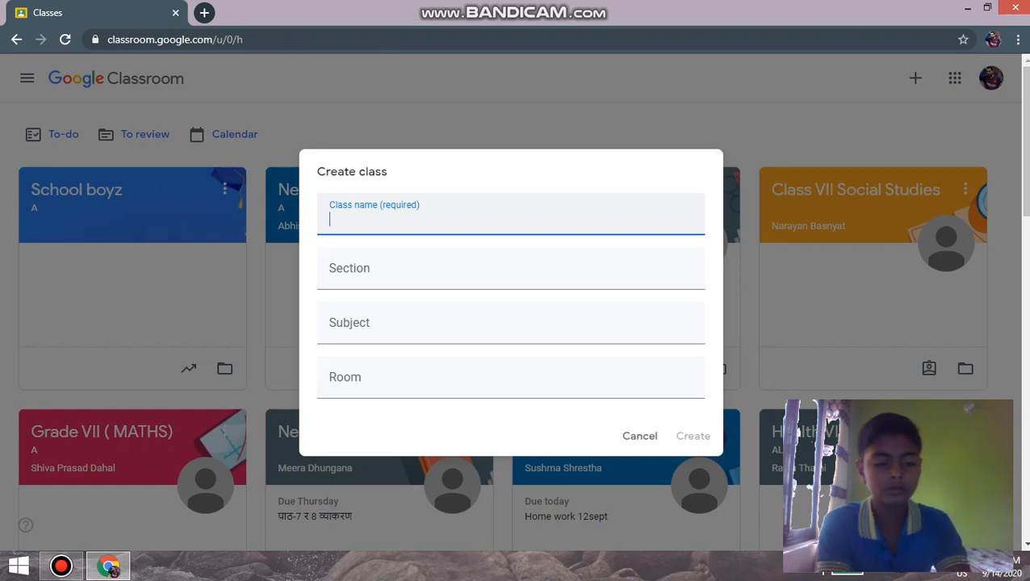
text(aayan)
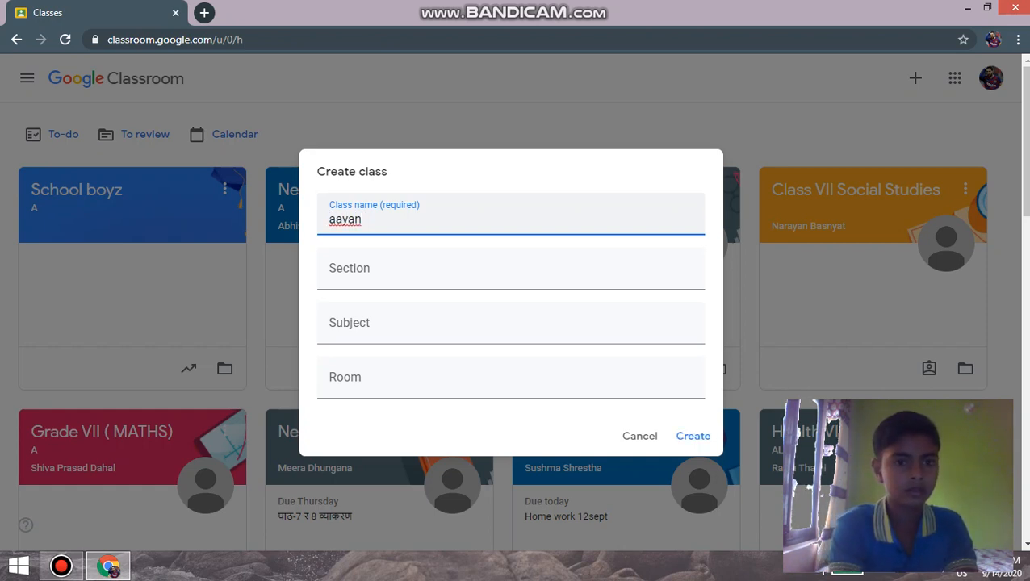
text(sah)
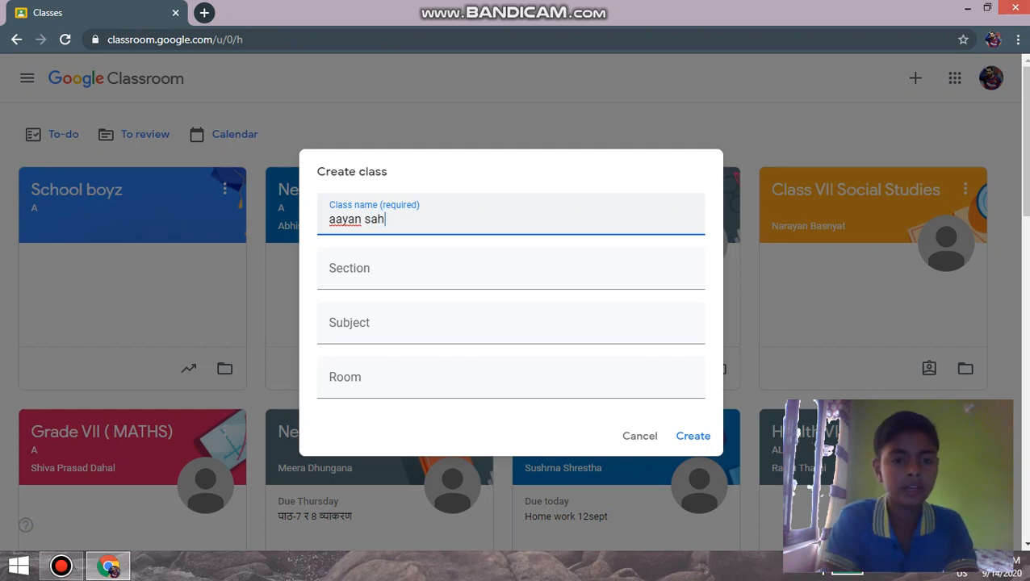
click(511, 268)
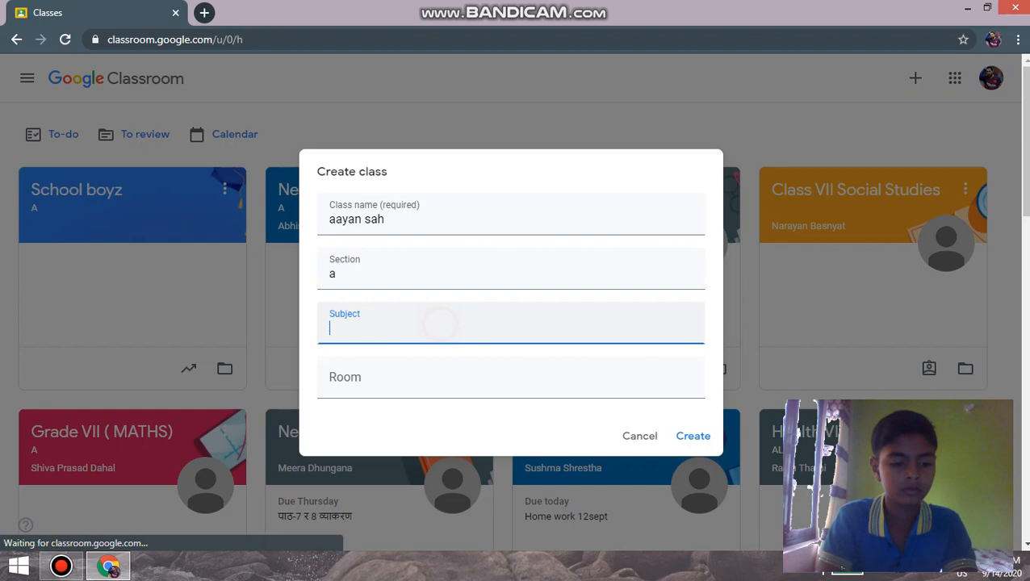
text(all)
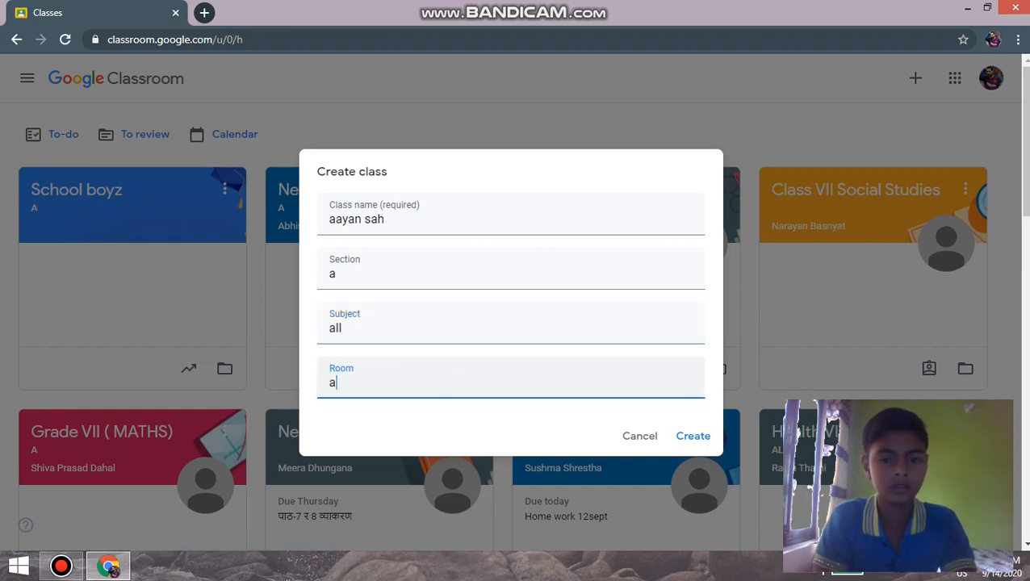
click(693, 436)
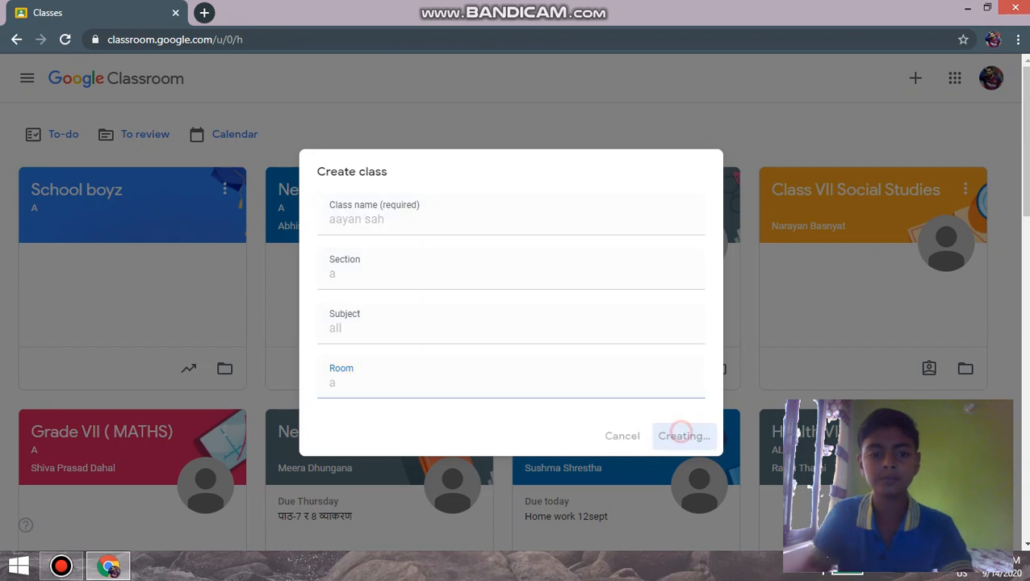
click(683, 436)
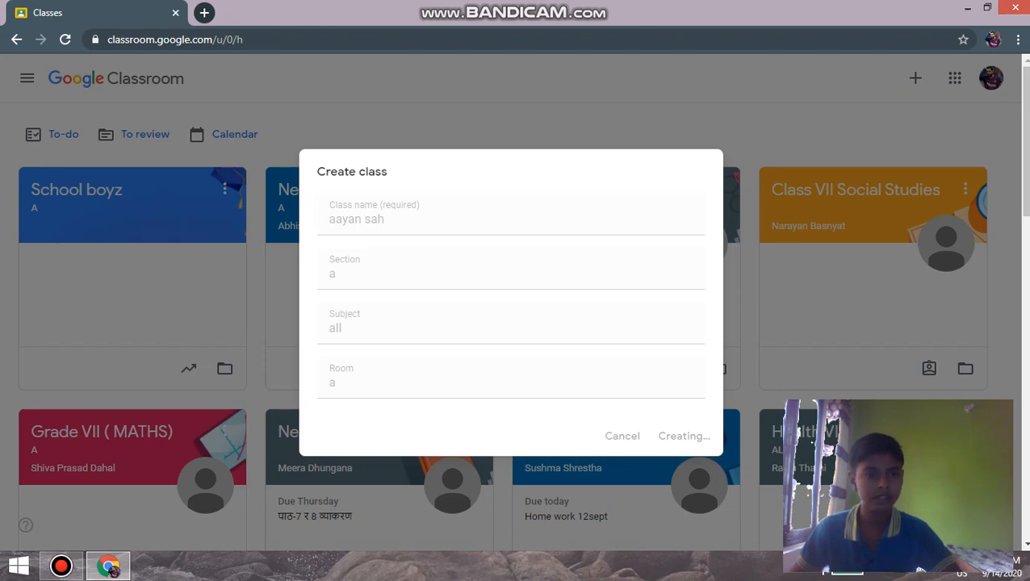
click(683, 436)
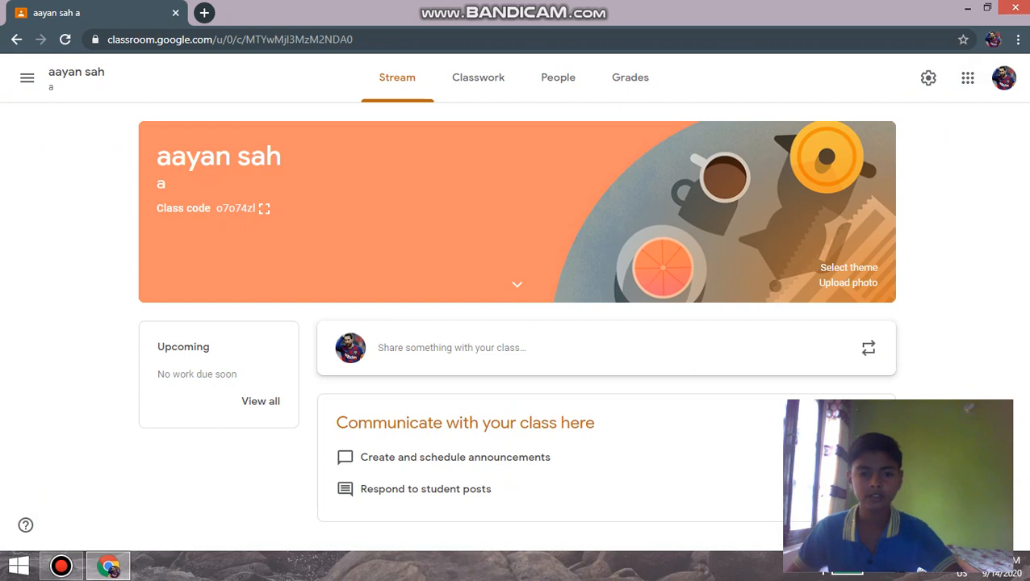
mouse_move(264, 208)
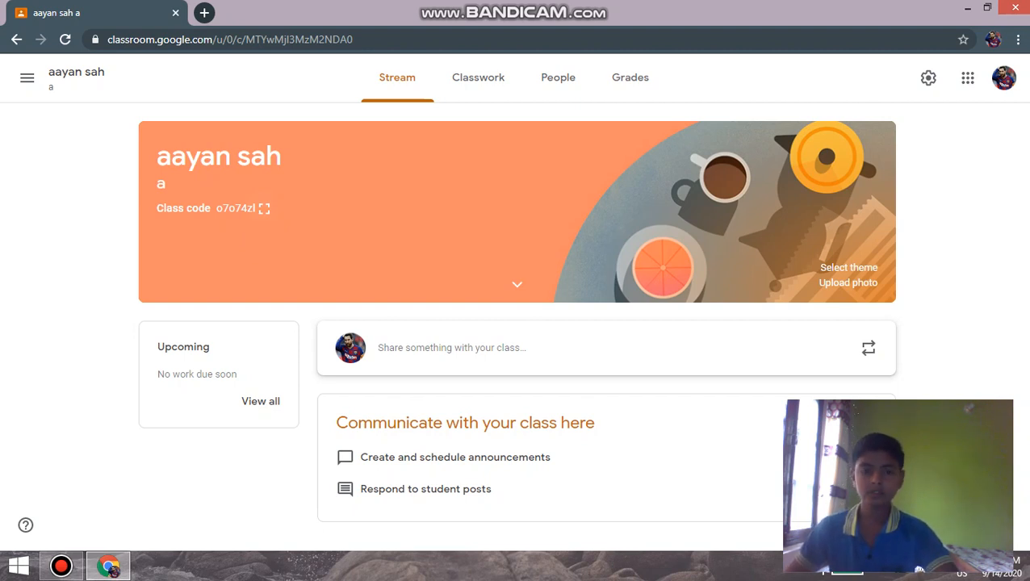
click(478, 77)
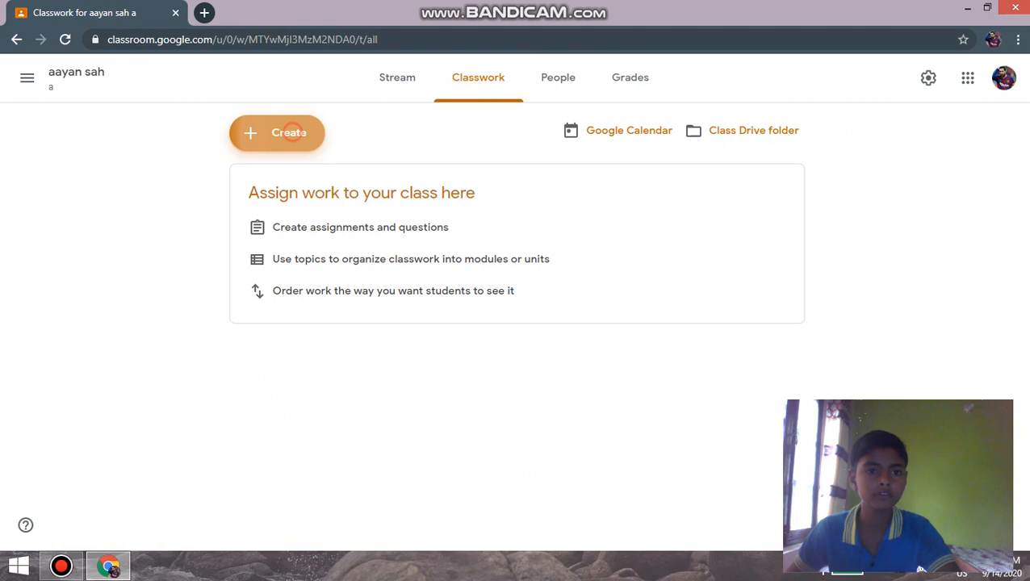
Create a new Material titled 'read it' and browse the Add and Create attachment menus
click(277, 133)
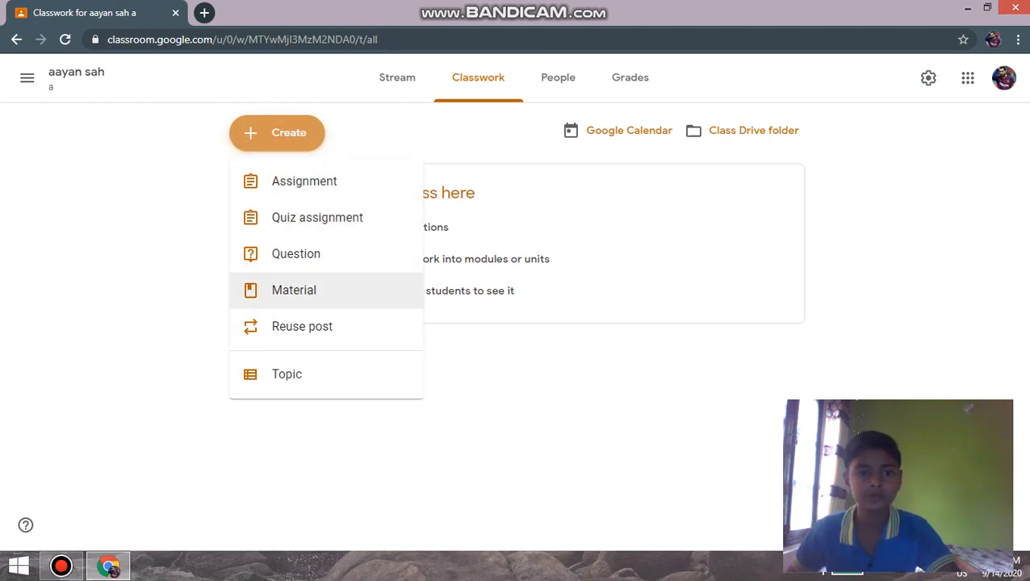
click(294, 290)
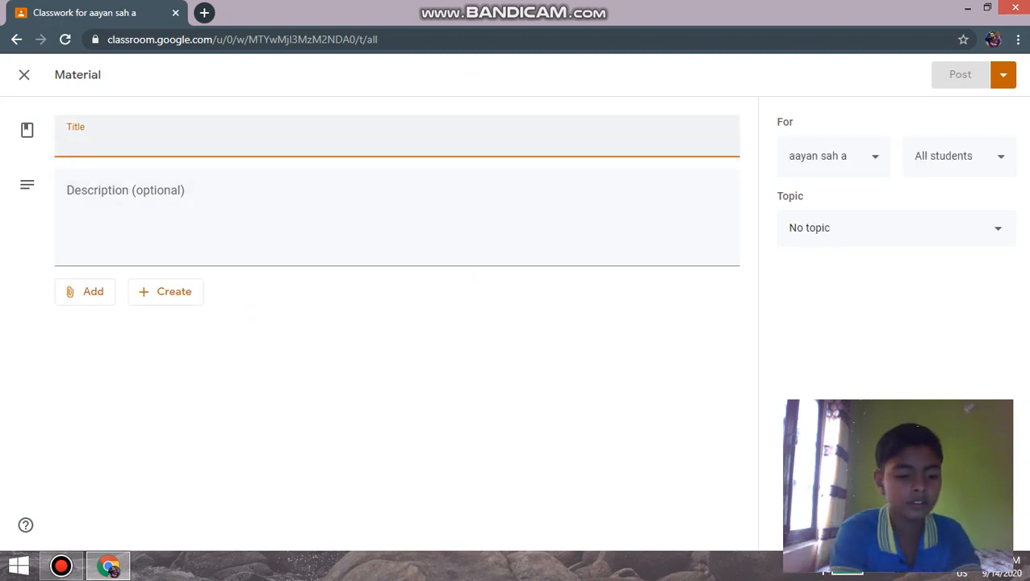
text(read it)
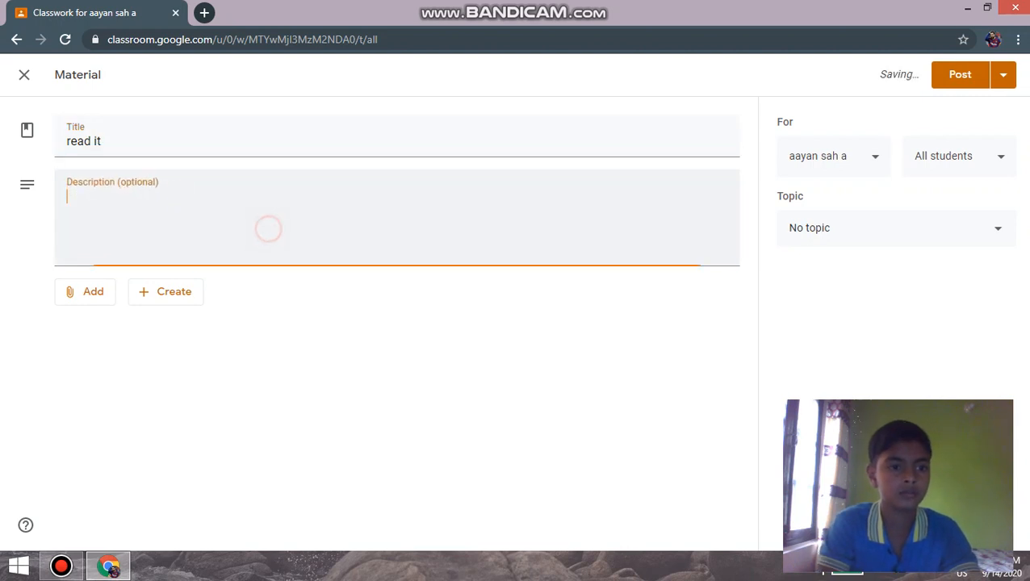
click(85, 292)
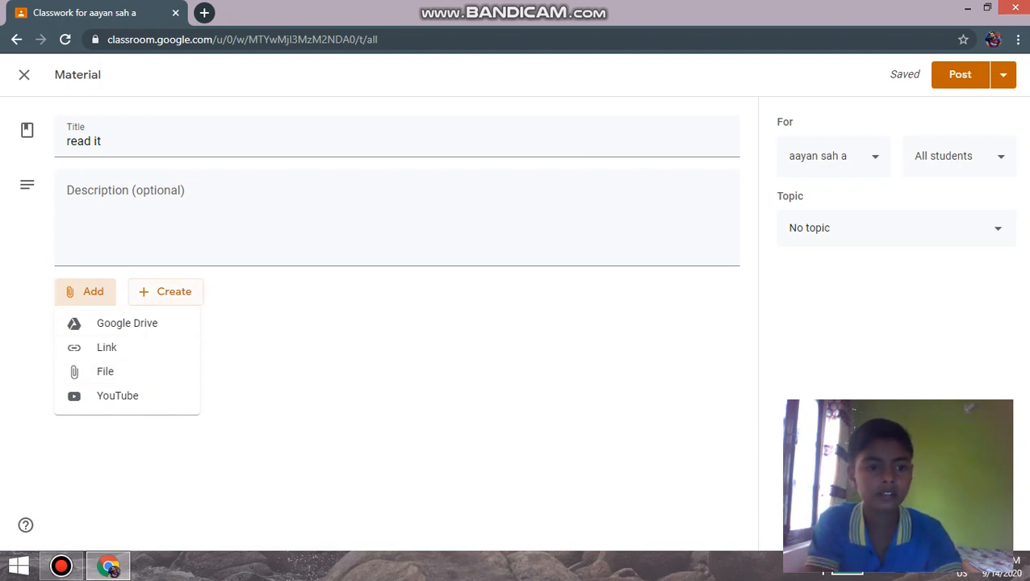
click(164, 292)
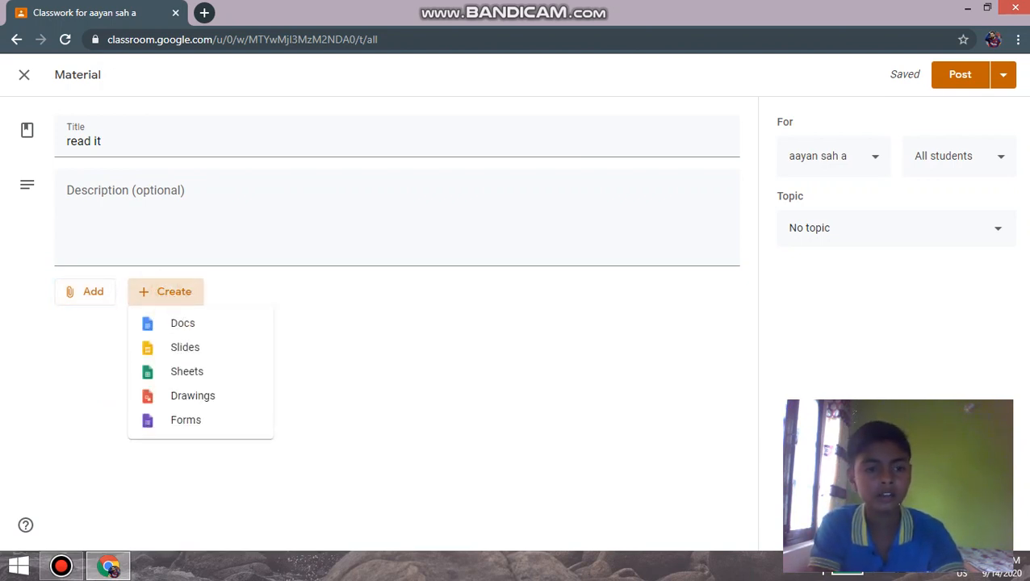
click(166, 291)
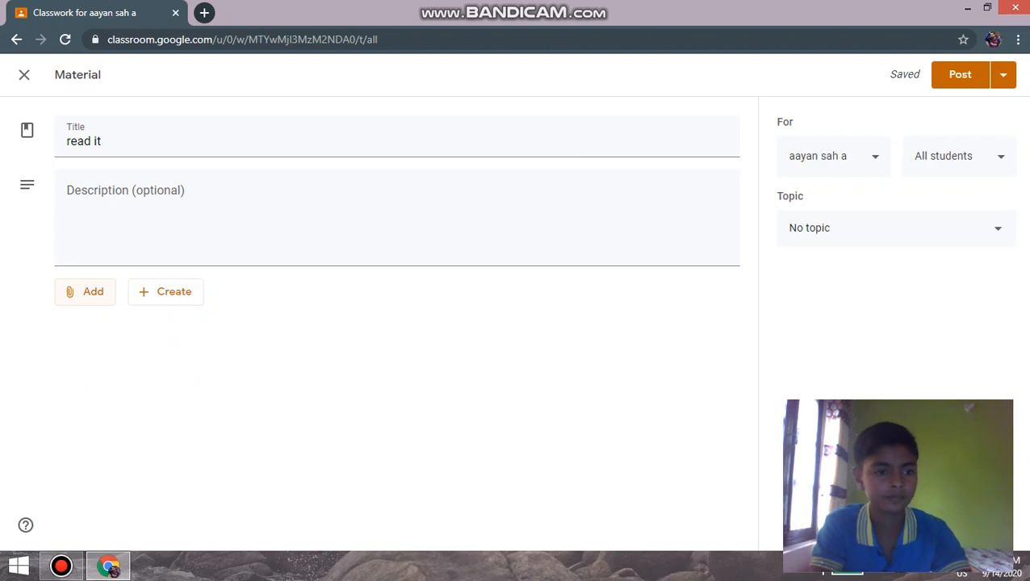
Upload the PDF from Downloads through Google Drive's Upload tab as the material's attachment
click(84, 291)
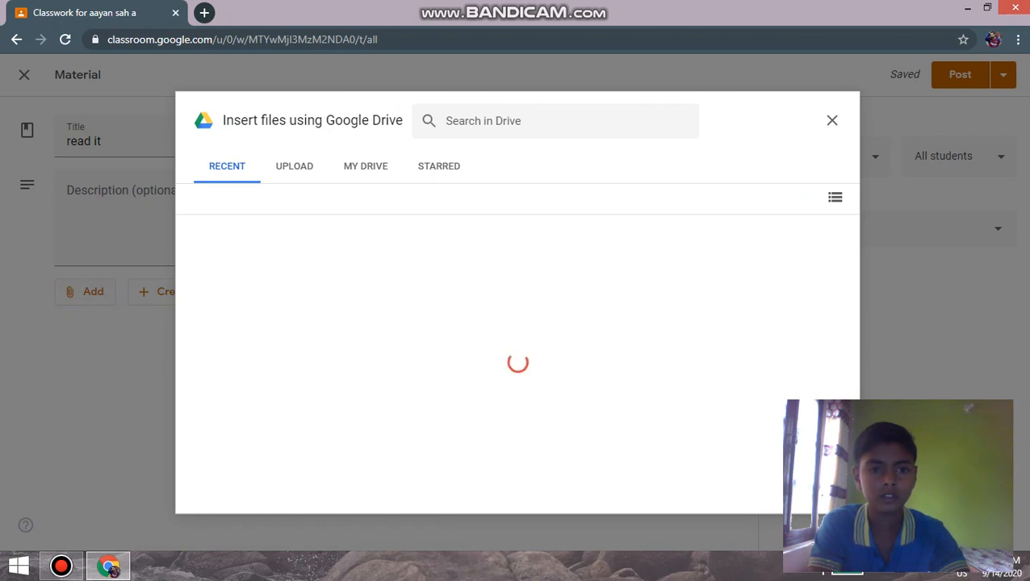
click(294, 166)
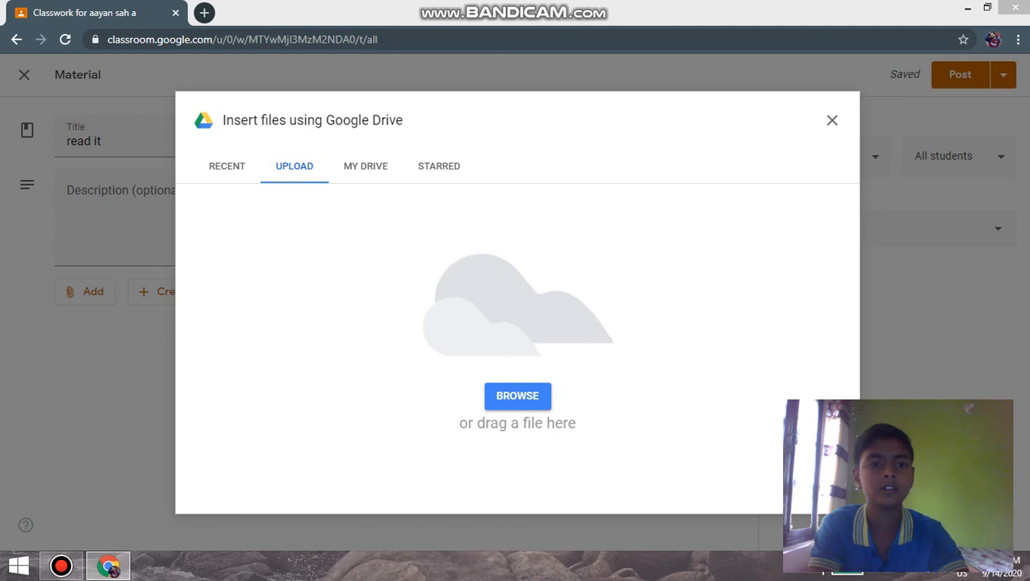
click(517, 395)
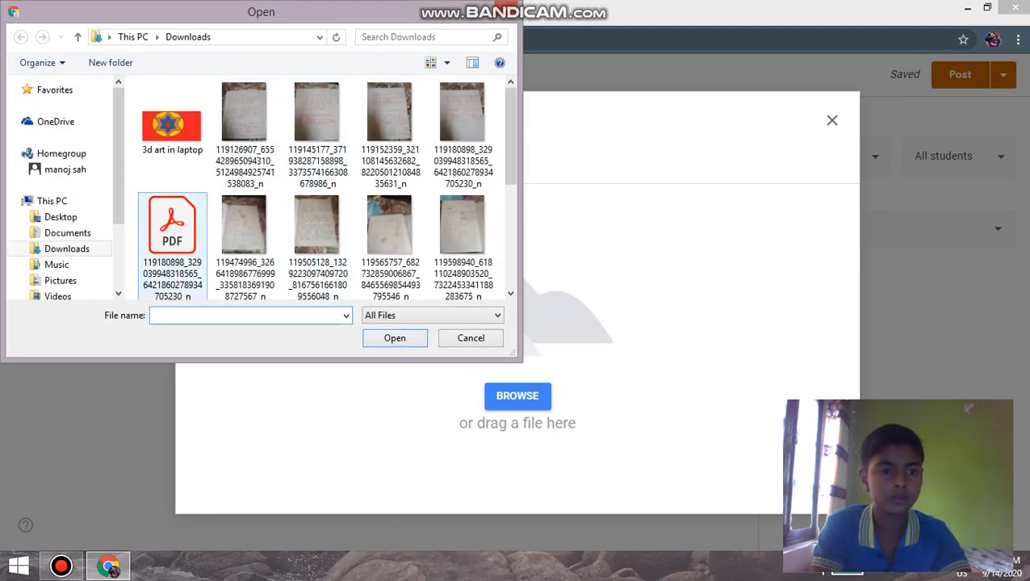
click(172, 222)
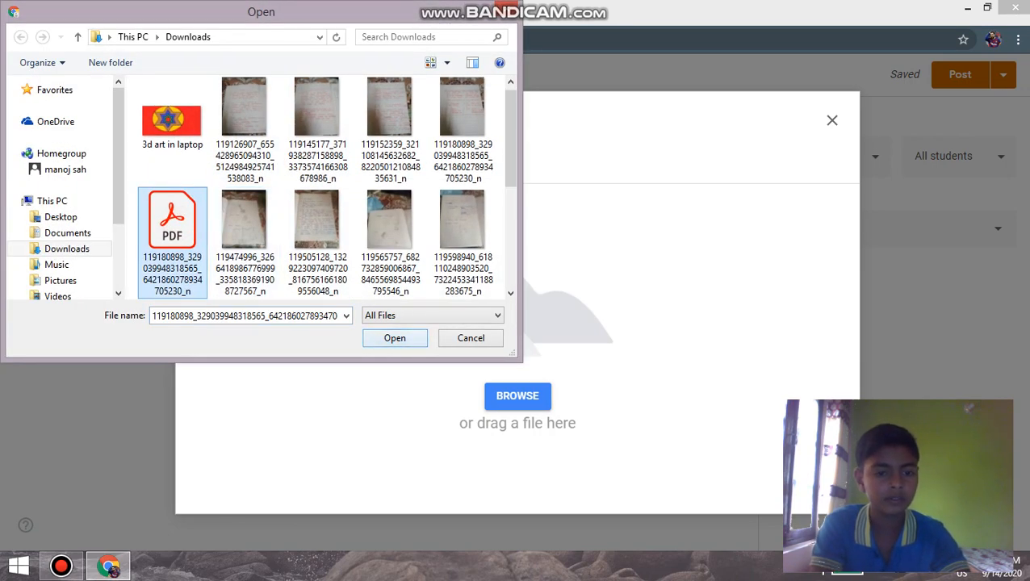
click(395, 338)
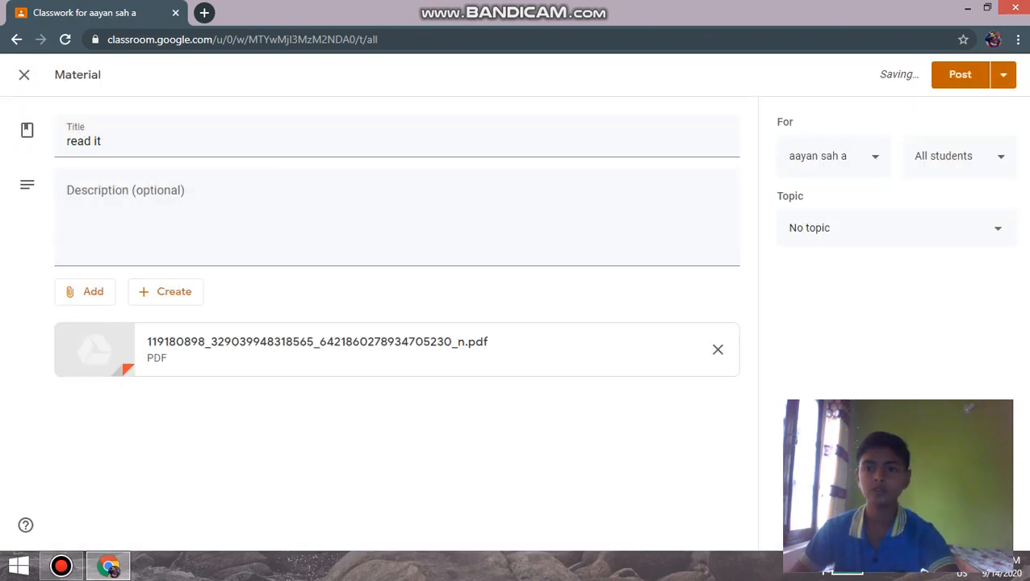
Assign the new topic 'read it' to the material and post it
click(892, 228)
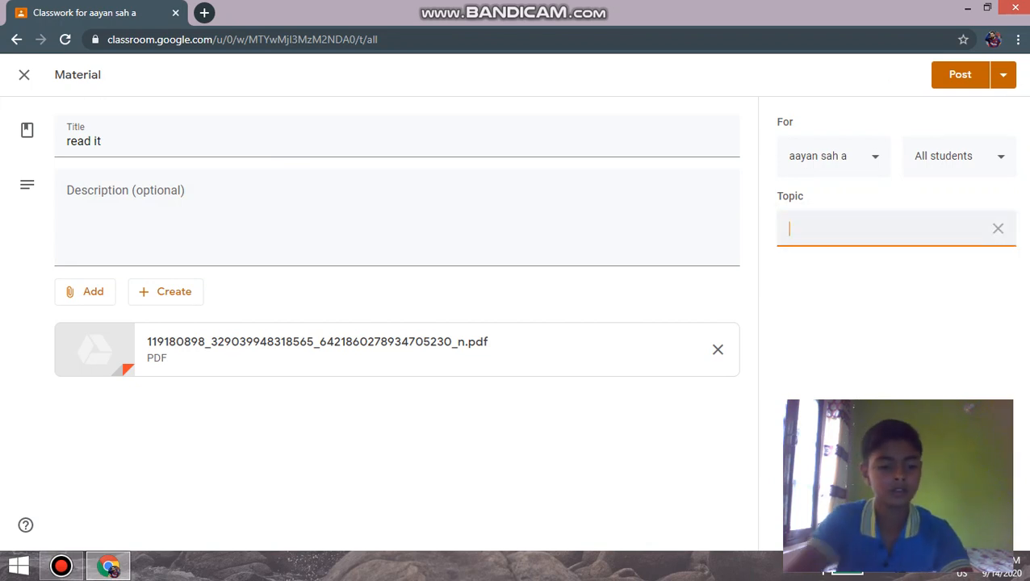
text(read)
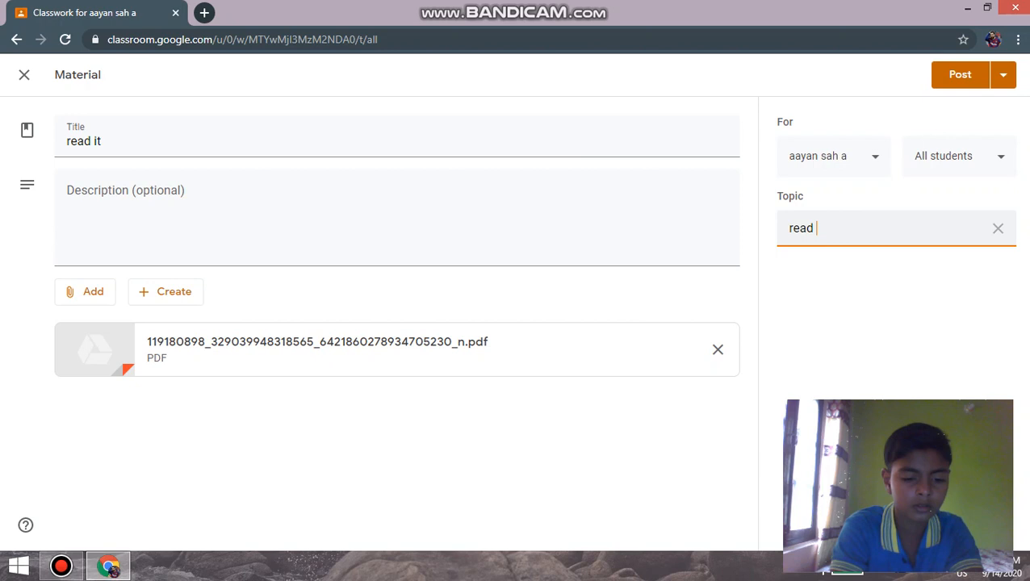
text(it)
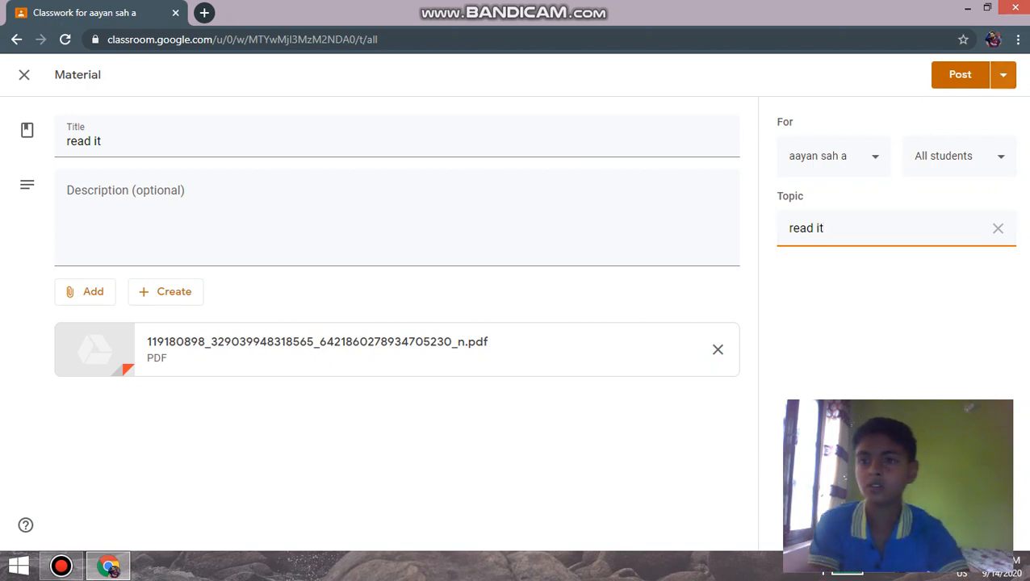
click(960, 74)
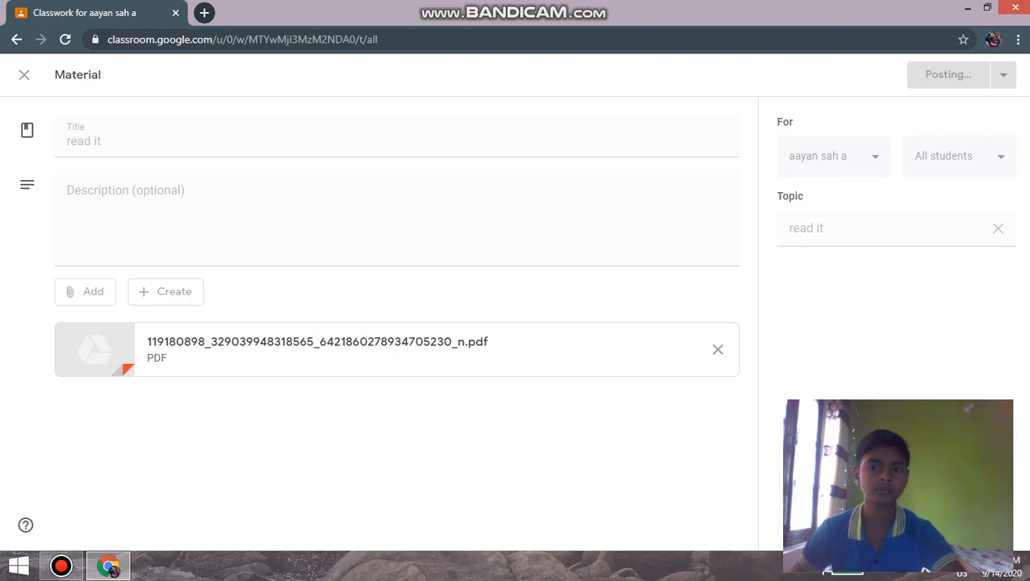
click(948, 74)
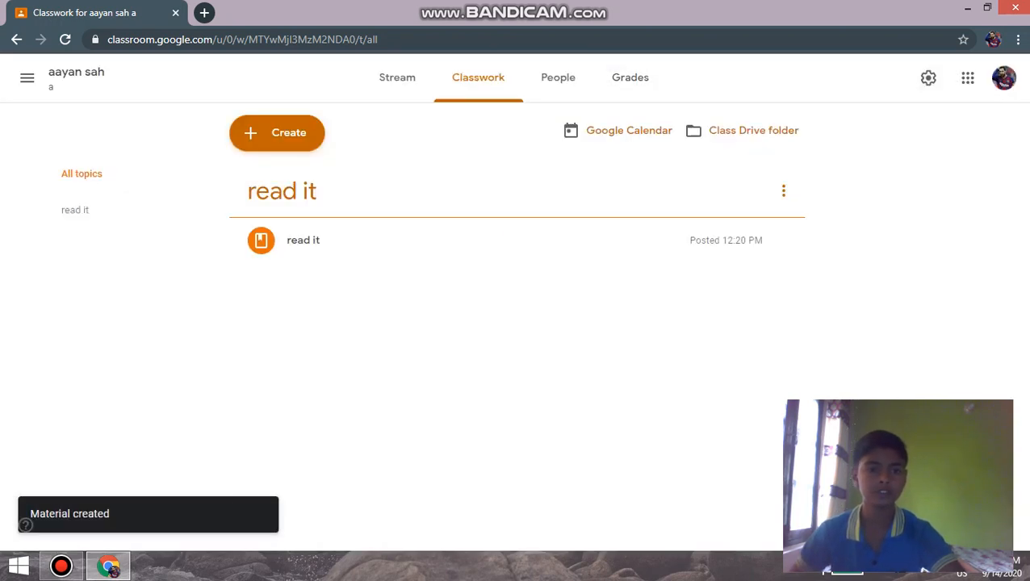
click(18, 39)
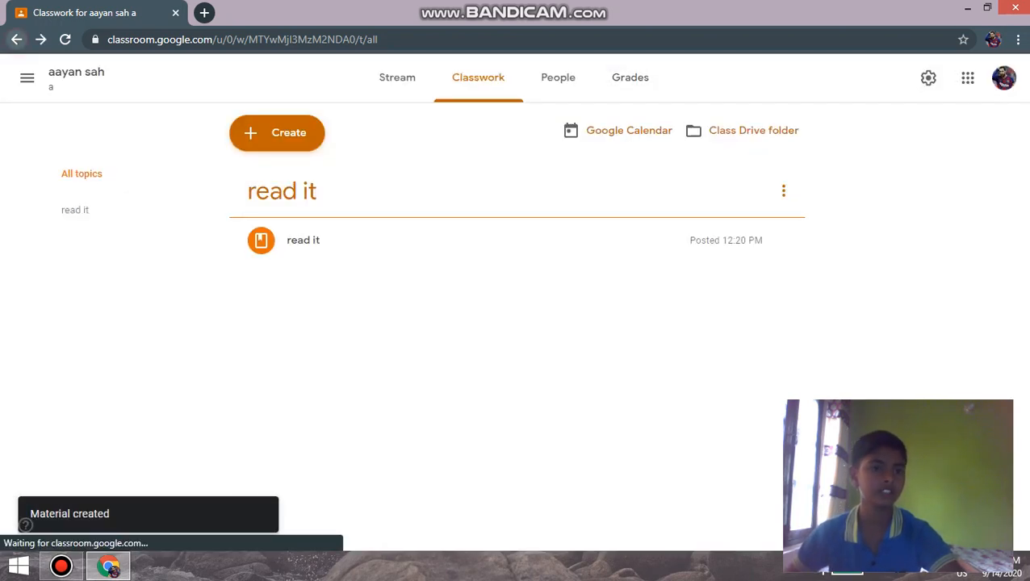